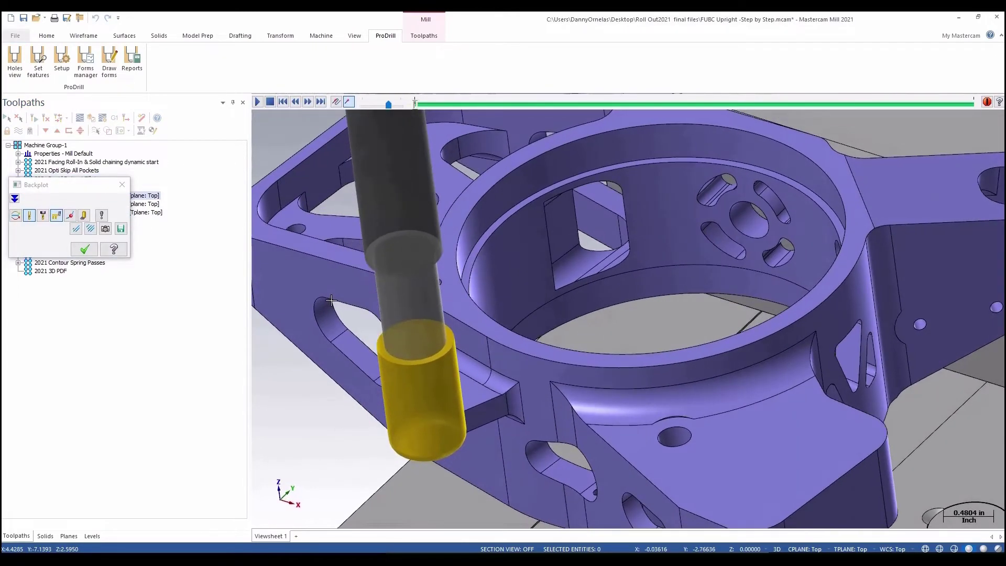
Play the contour toolpath backplot on the upright, scrub ahead, then close it.
{"action": "left_click", "coordinate": [257, 102]}
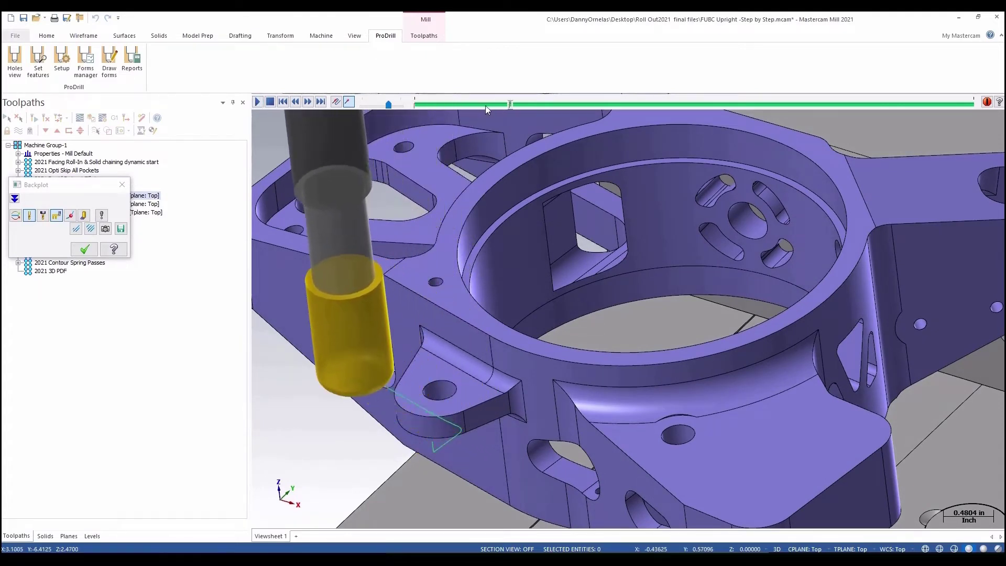
{"action": "left_click_drag", "start_coordinate": [510, 103], "coordinate": [545, 103]}
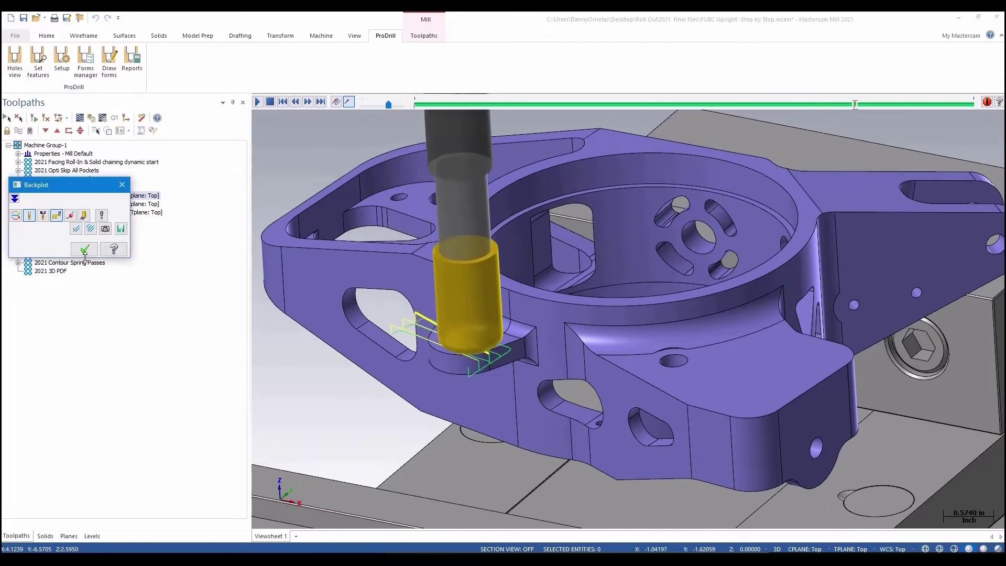
{"action": "left_click", "coordinate": [85, 249]}
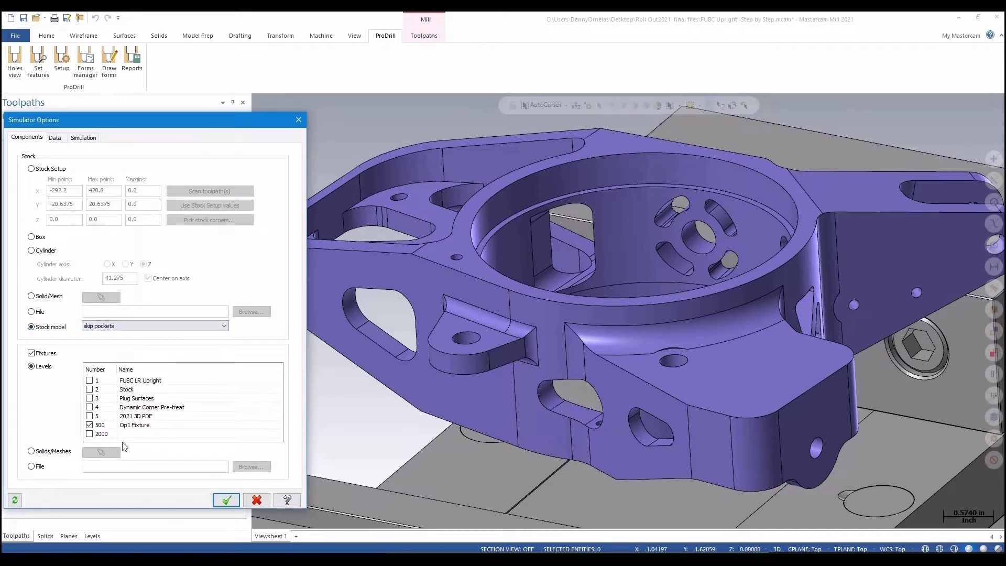
Run the simulator with the workpiece shown and play contour operation 8's 49 moves.
{"action": "left_click", "coordinate": [226, 500]}
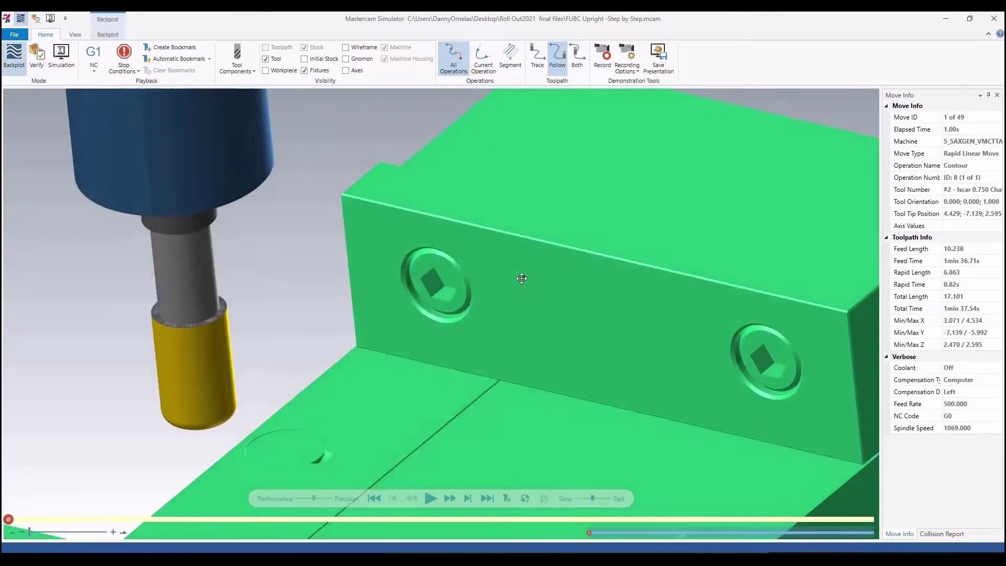
{"action": "left_click", "coordinate": [266, 70]}
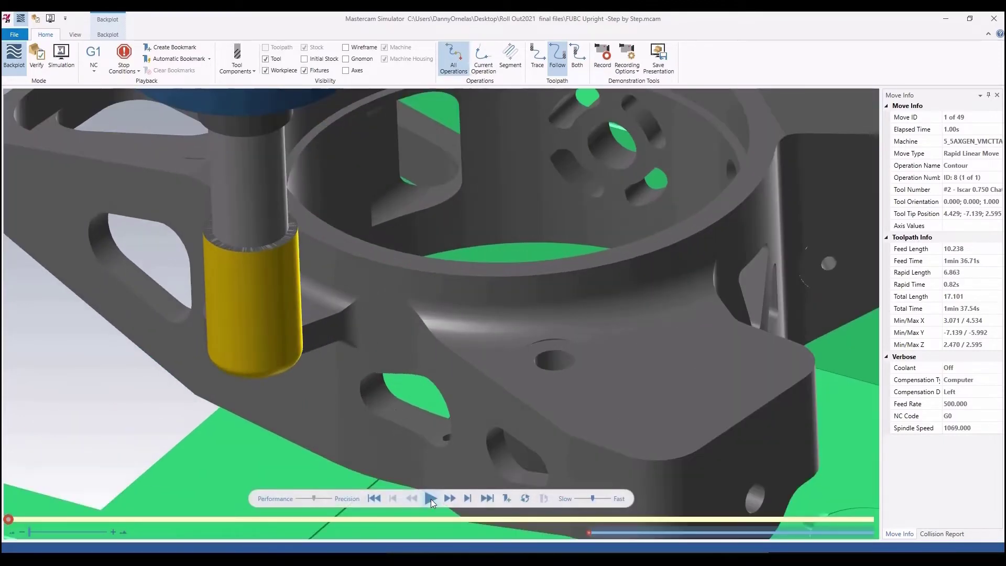
{"action": "mouse_move", "coordinate": [431, 500]}
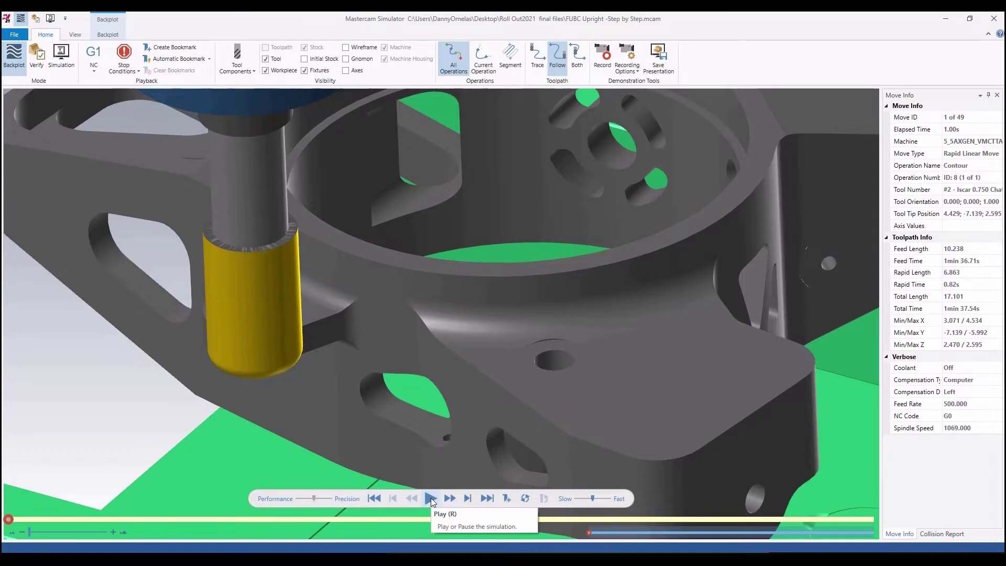
{"action": "left_click", "coordinate": [431, 498]}
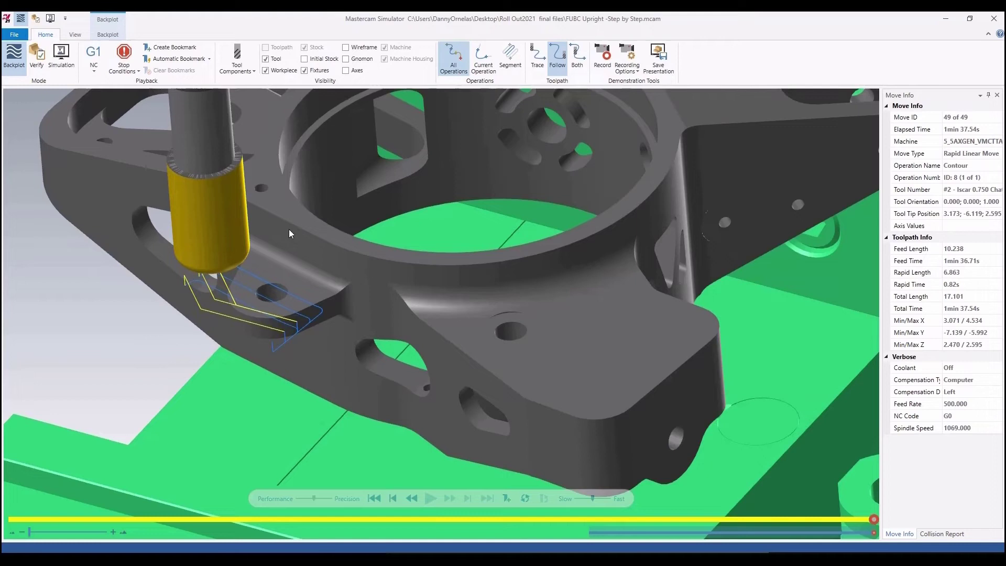
{"action": "mouse_move", "coordinate": [308, 241]}
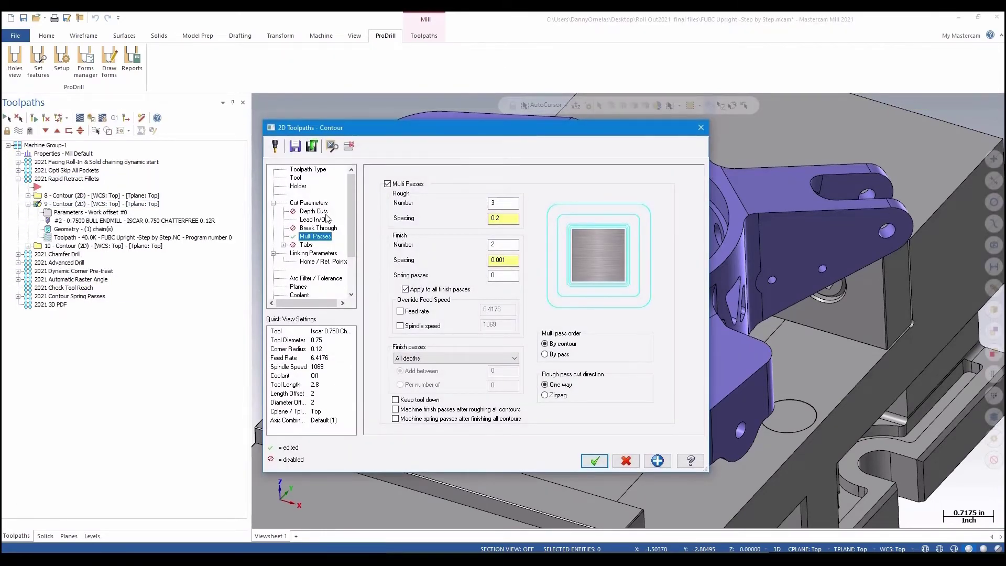
Enable Output feed move at 500.0 in operation 9's Linking Parameters and verify it.
{"action": "left_click", "coordinate": [314, 253]}
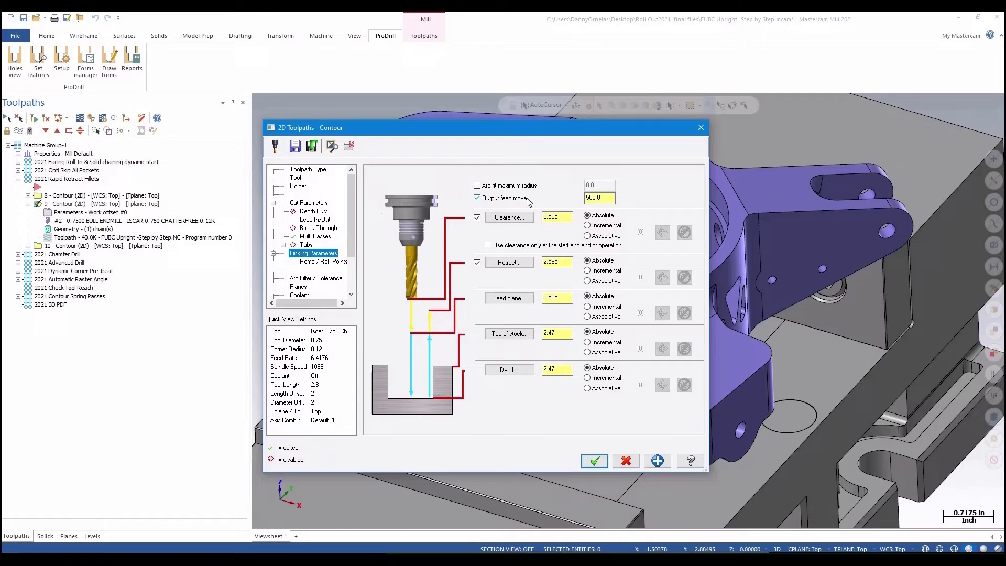
{"action": "mouse_move", "coordinate": [622, 320]}
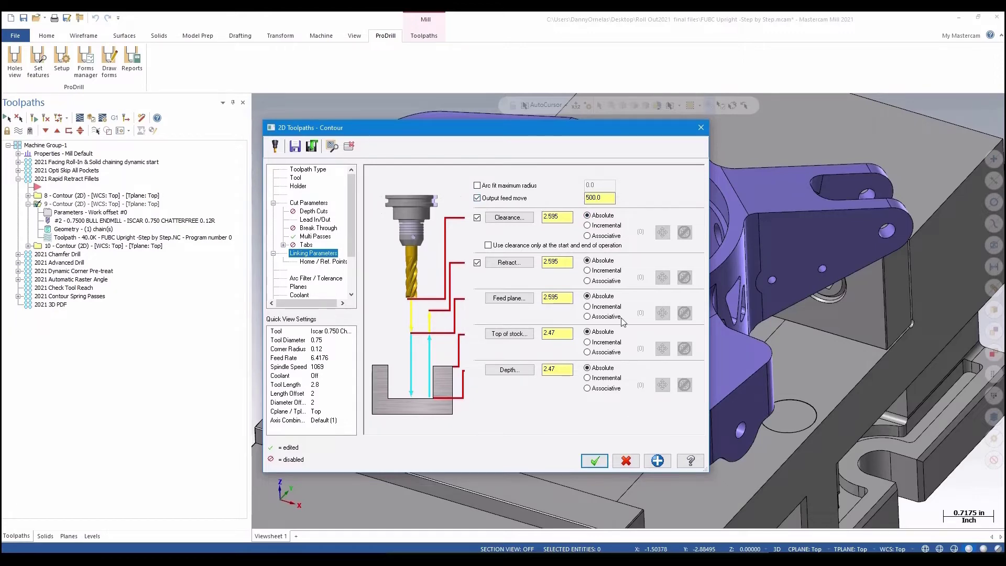
{"action": "left_click", "coordinate": [595, 460]}
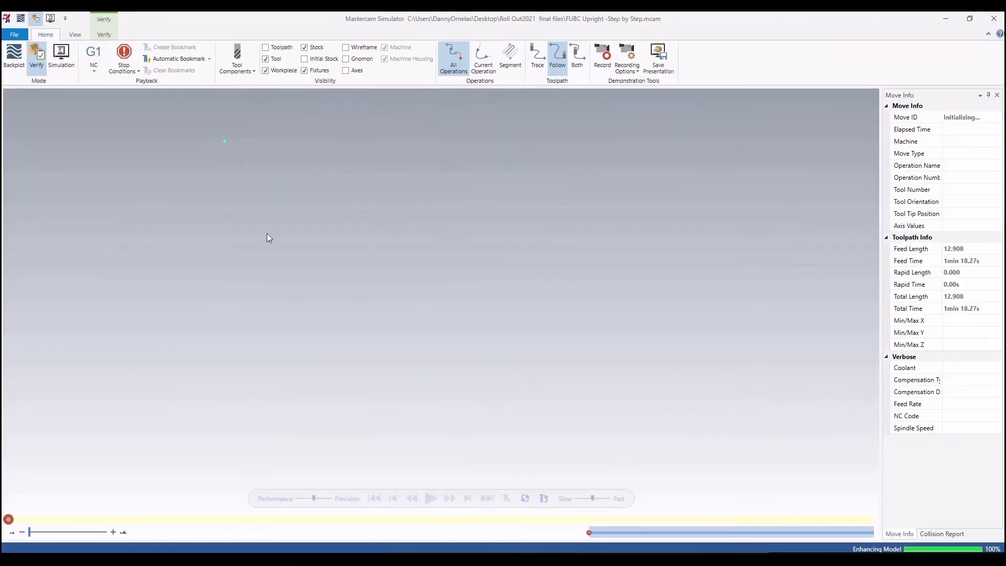
Play operation 9 through all 45 moves in Backplot mode, then close Simulator.
{"action": "left_click", "coordinate": [431, 498]}
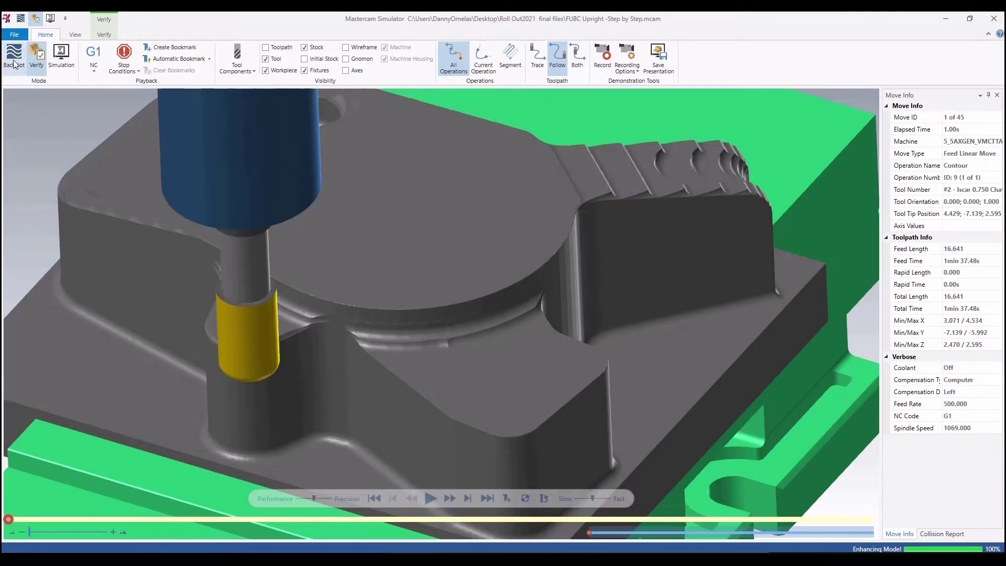
{"action": "left_click", "coordinate": [12, 55]}
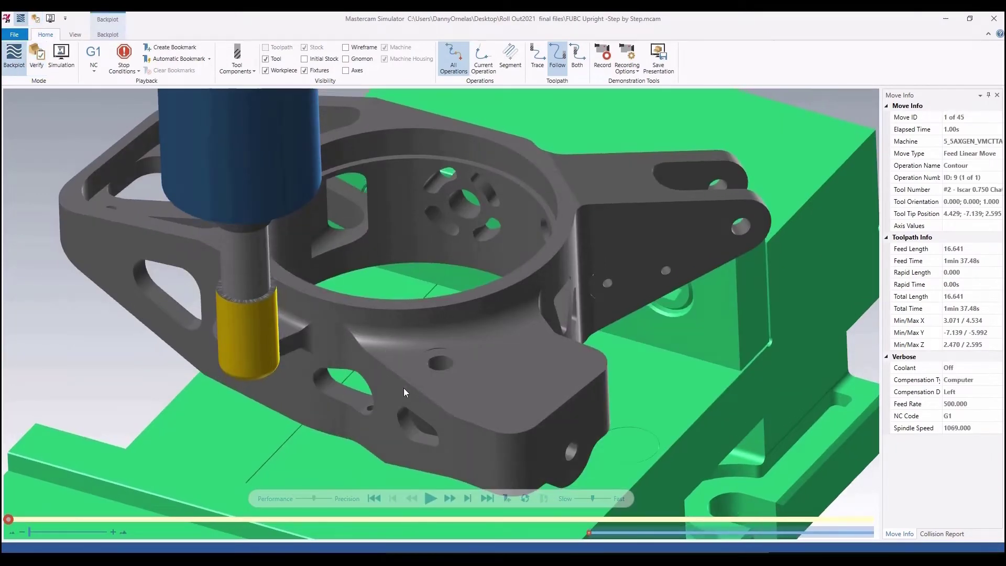
{"action": "left_click", "coordinate": [431, 498]}
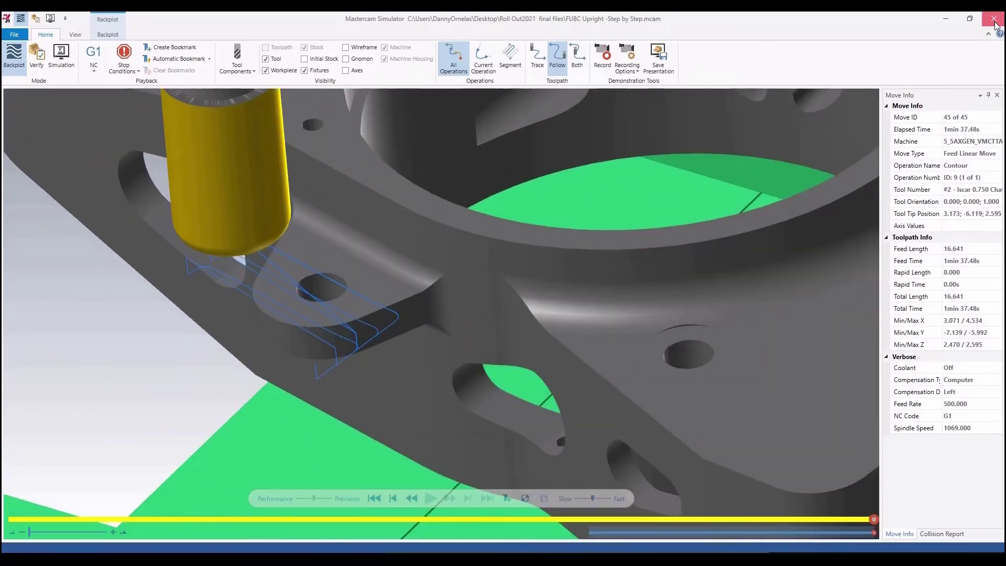
{"action": "left_click", "coordinate": [988, 18]}
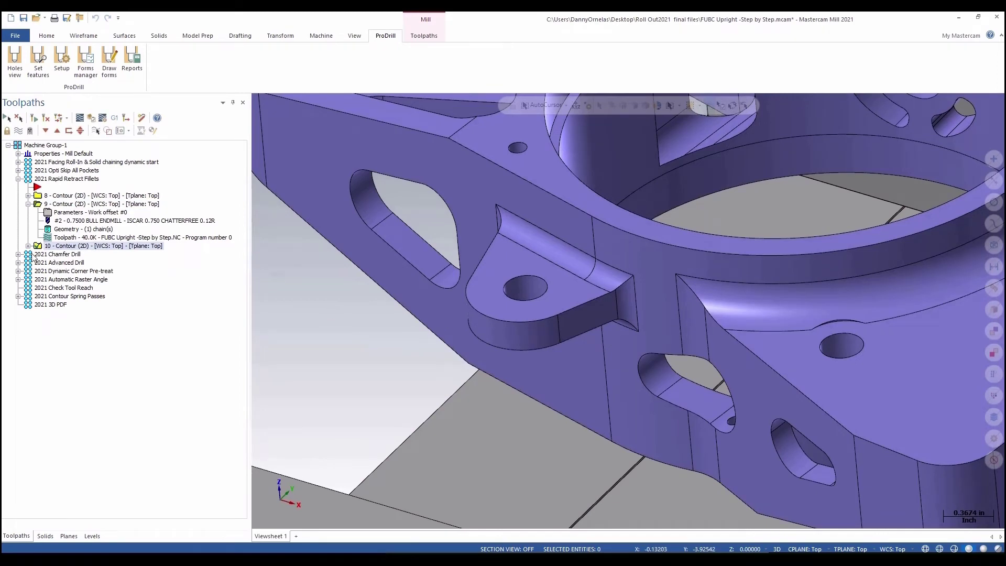
Set operation 10's retracts to arc fit with 0.5 maximum radius and backplot it.
{"action": "left_click", "coordinate": [29, 246]}
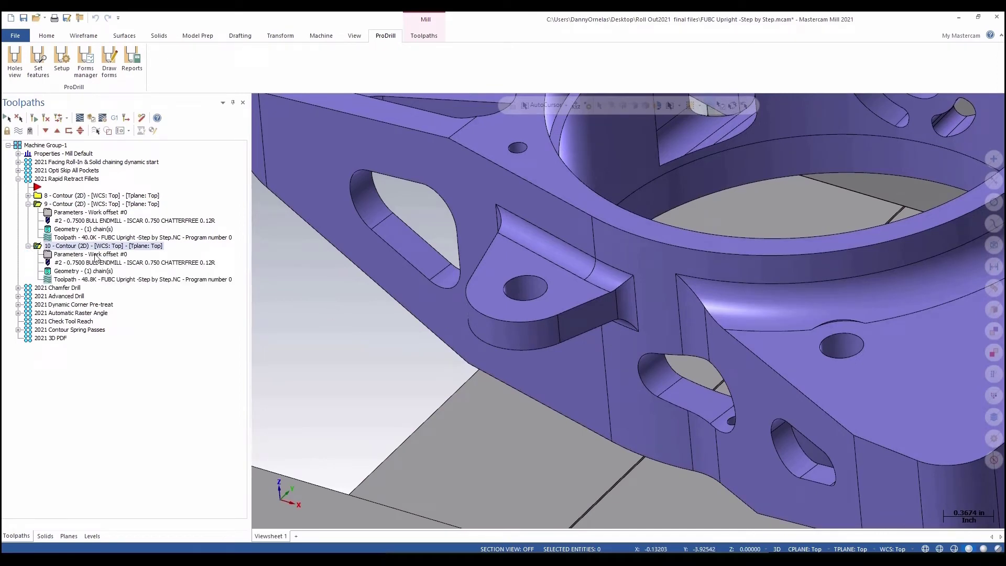
{"action": "double_click", "coordinate": [76, 254]}
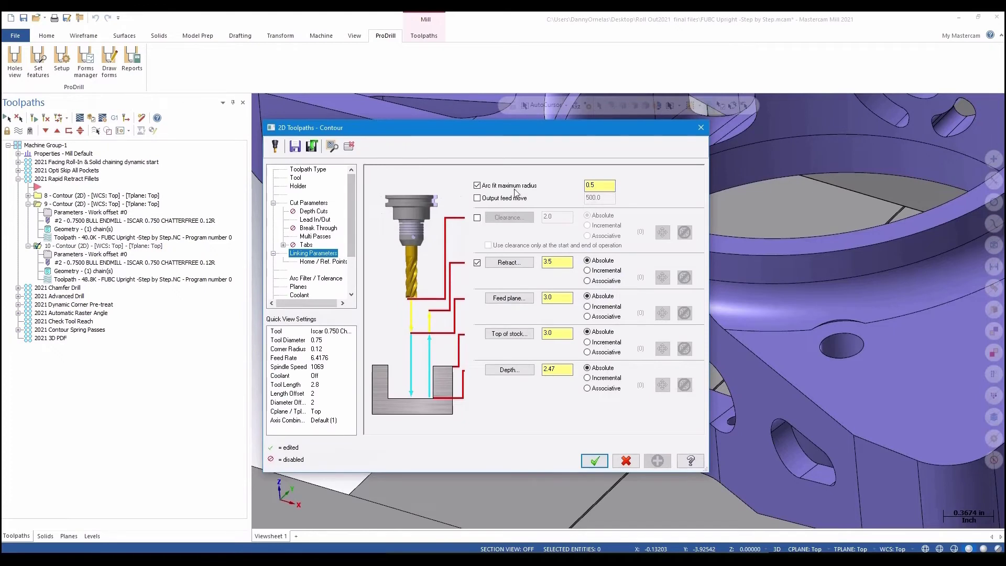
{"action": "mouse_move", "coordinate": [527, 197]}
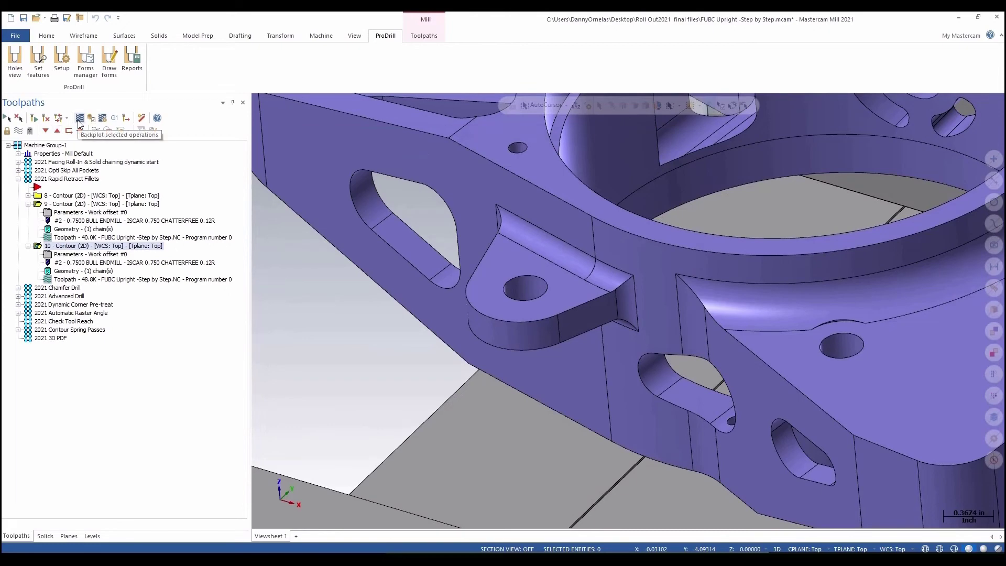
{"action": "left_click", "coordinate": [79, 117]}
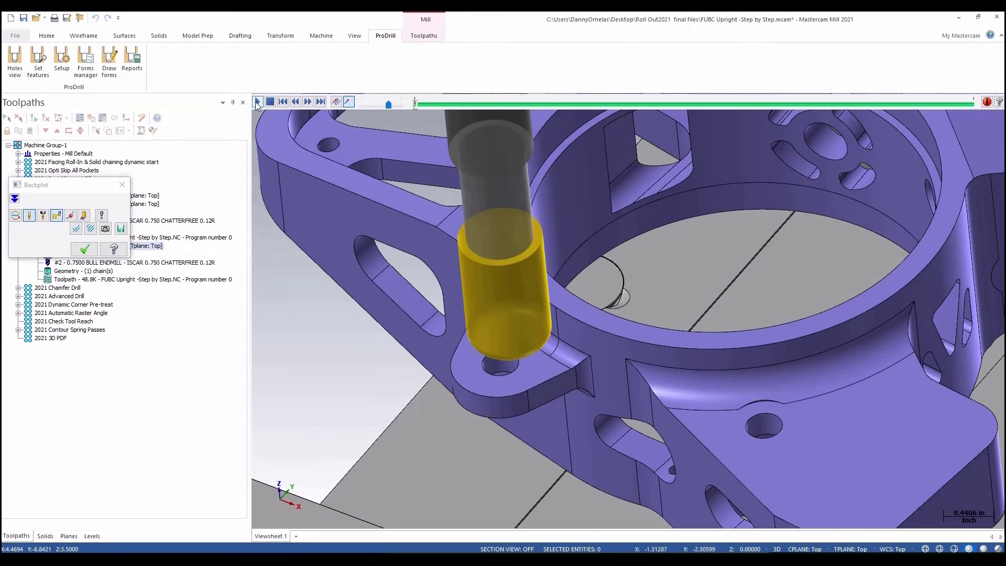
Play operation 10's backplot showing arced retracts around the tab, then exit Backplot.
{"action": "left_click", "coordinate": [257, 101]}
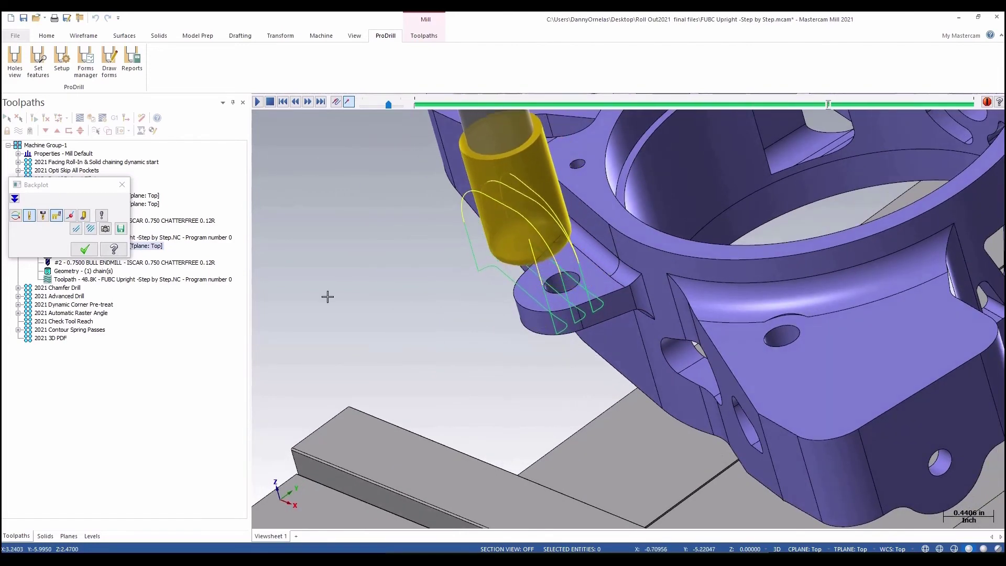
{"action": "left_click", "coordinate": [83, 249]}
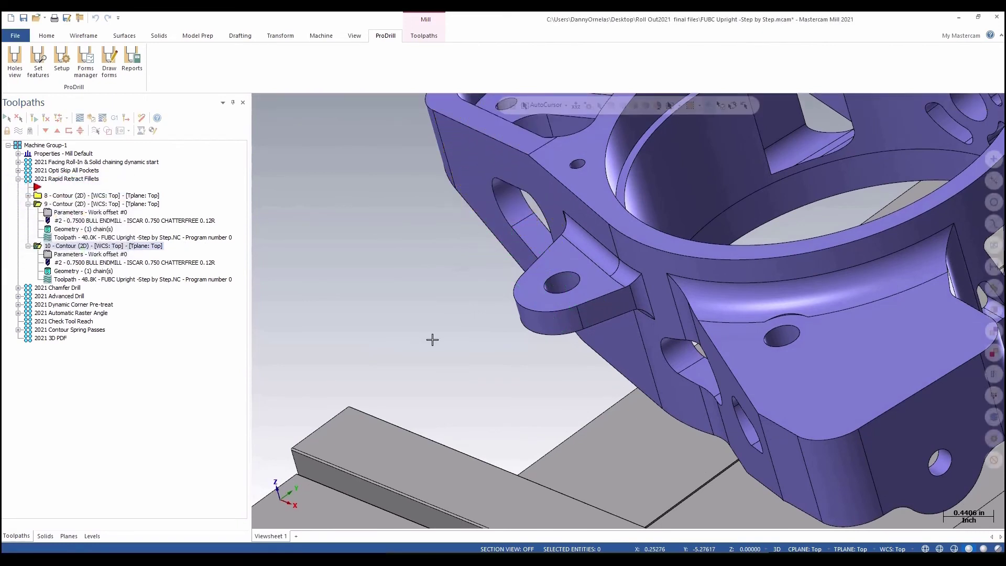